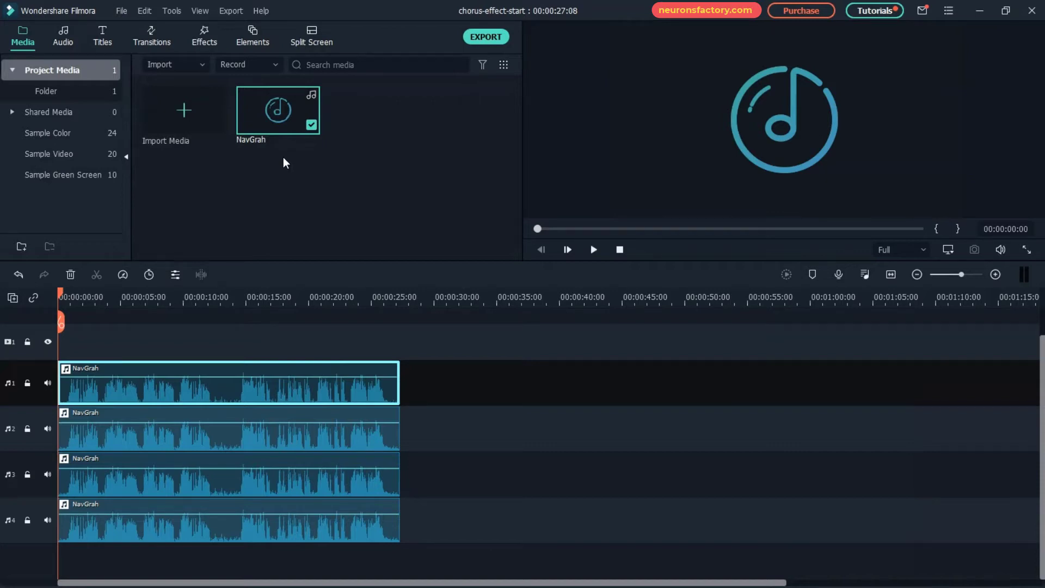
# Mute tracks 2–4, give the first NavGrah clip pitch -1 with Pop EQ, and preview it.
pyautogui.click(592, 249)
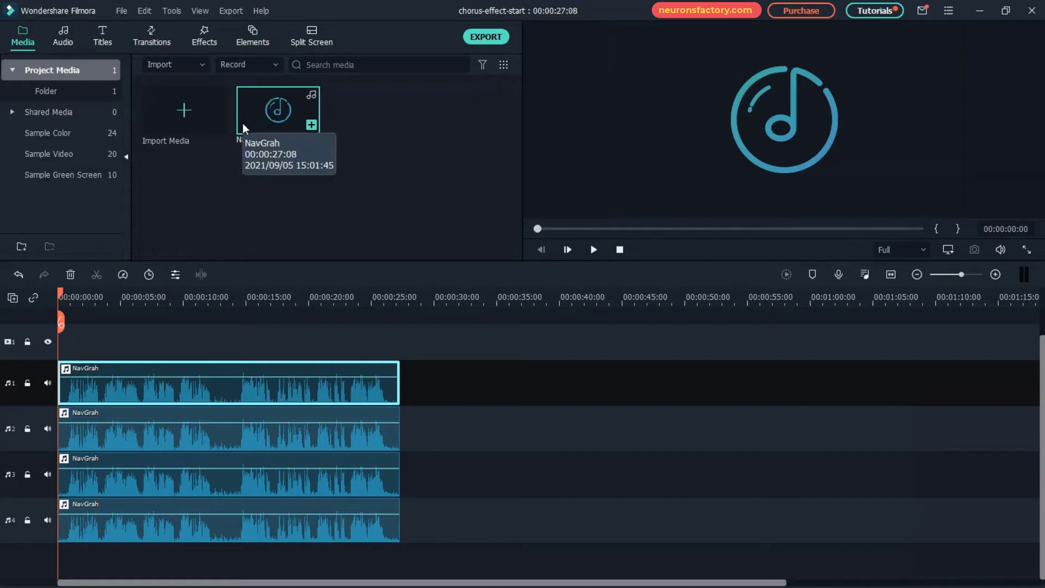
pyautogui.click(278, 109)
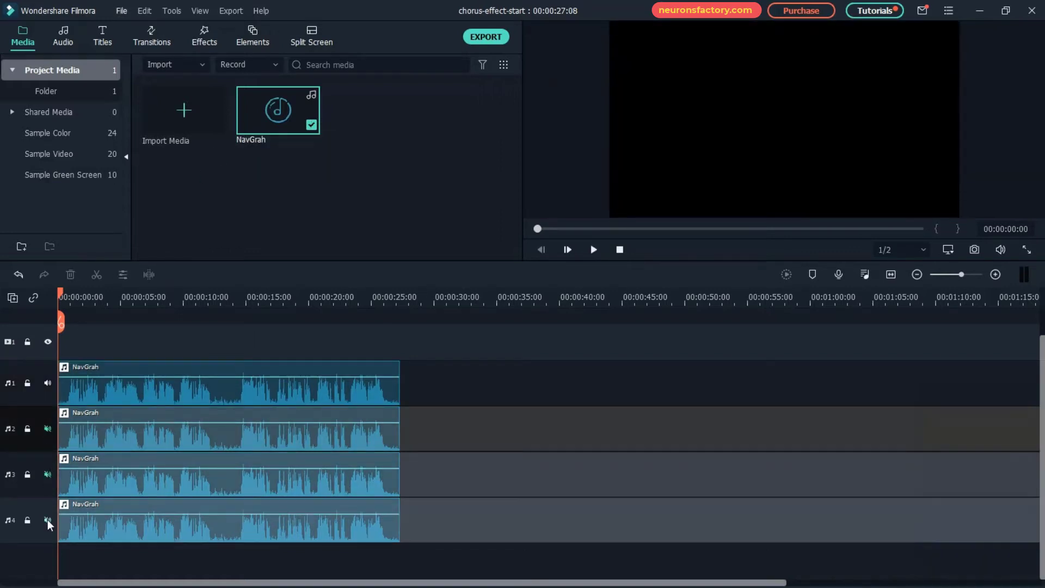
pyautogui.doubleClick(229, 383)
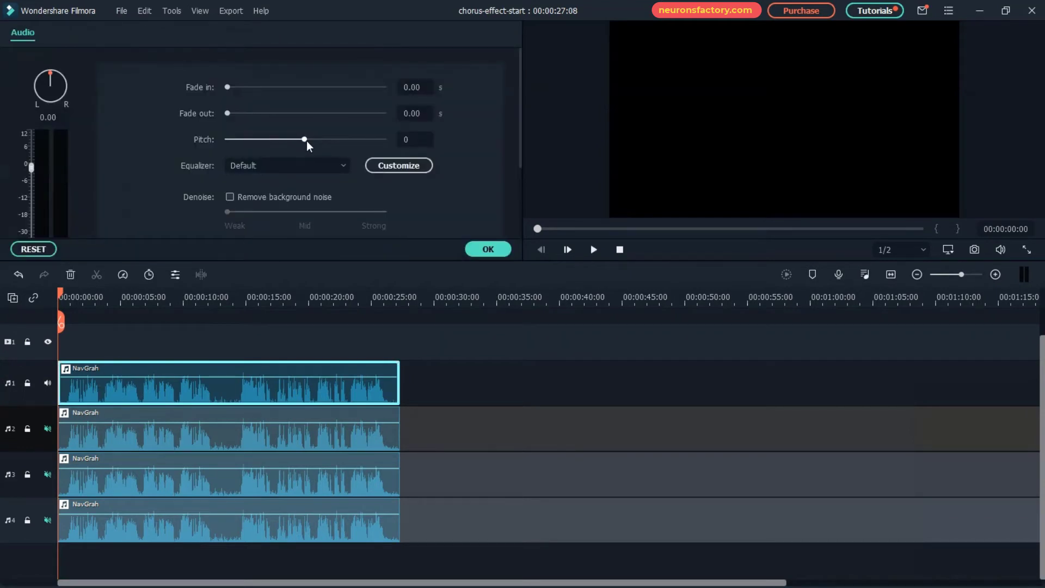
pyautogui.click(287, 166)
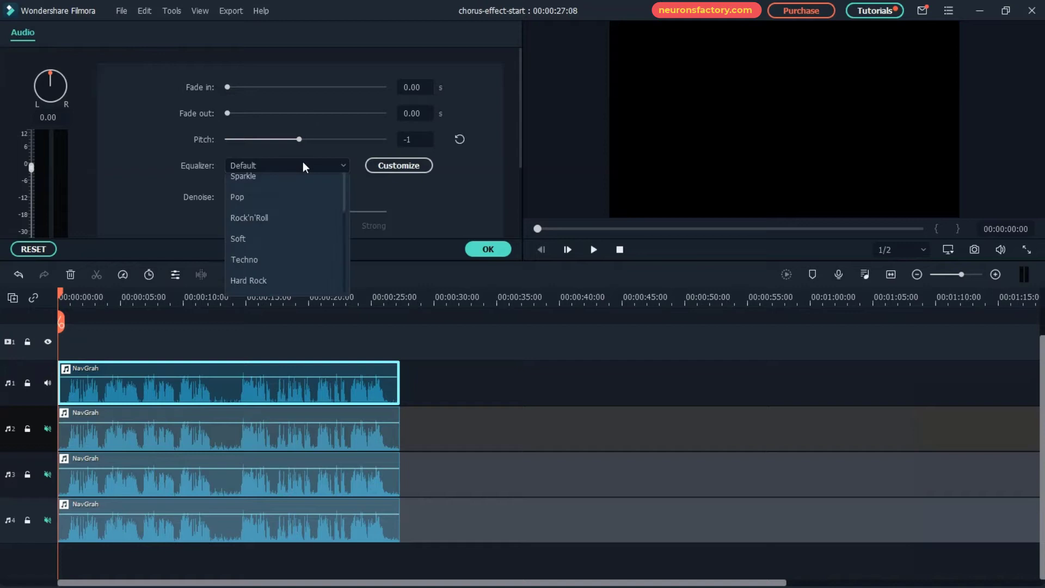
pyautogui.click(236, 196)
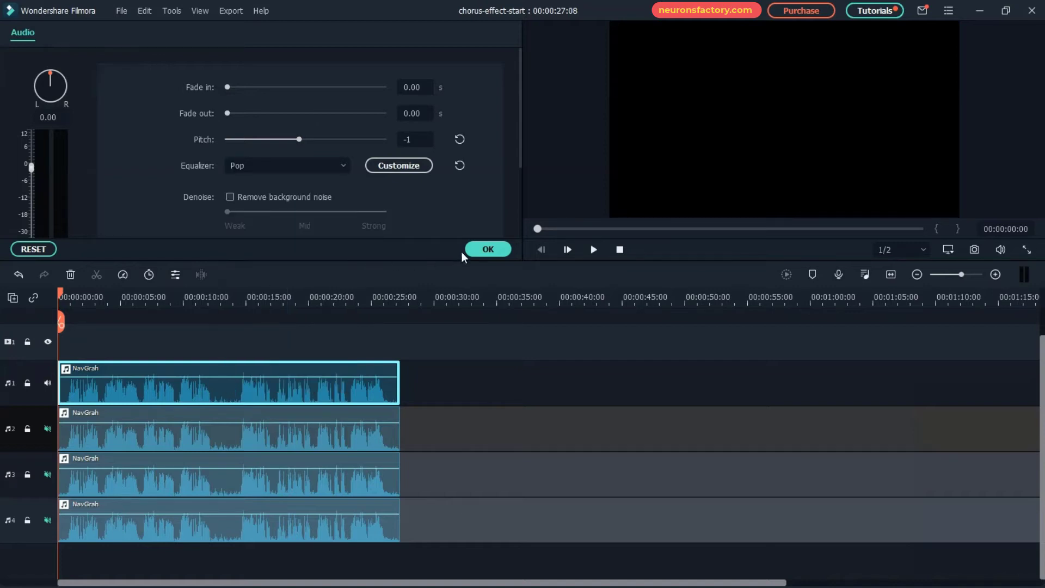
pyautogui.click(488, 249)
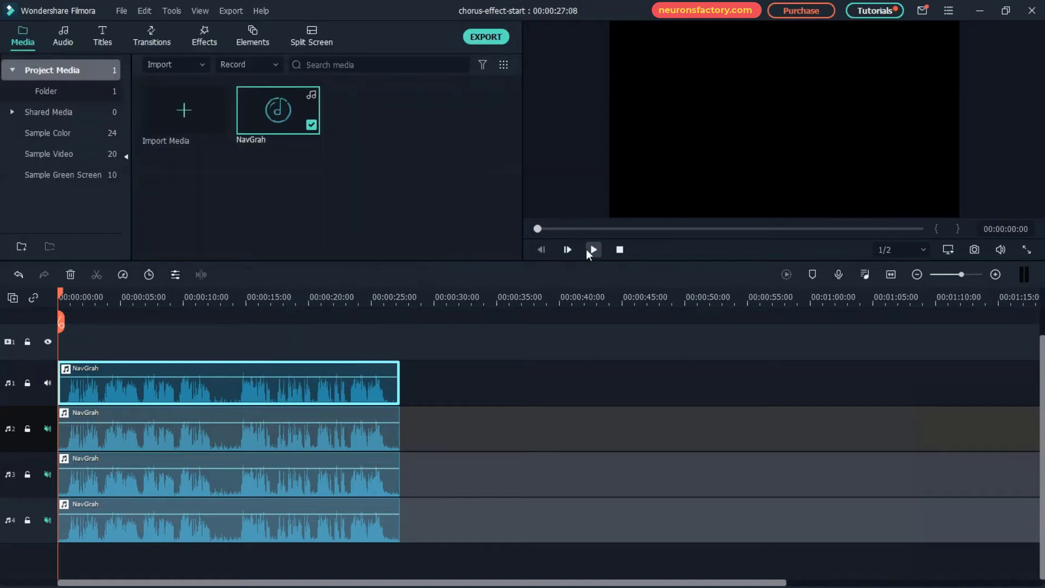
pyautogui.click(591, 250)
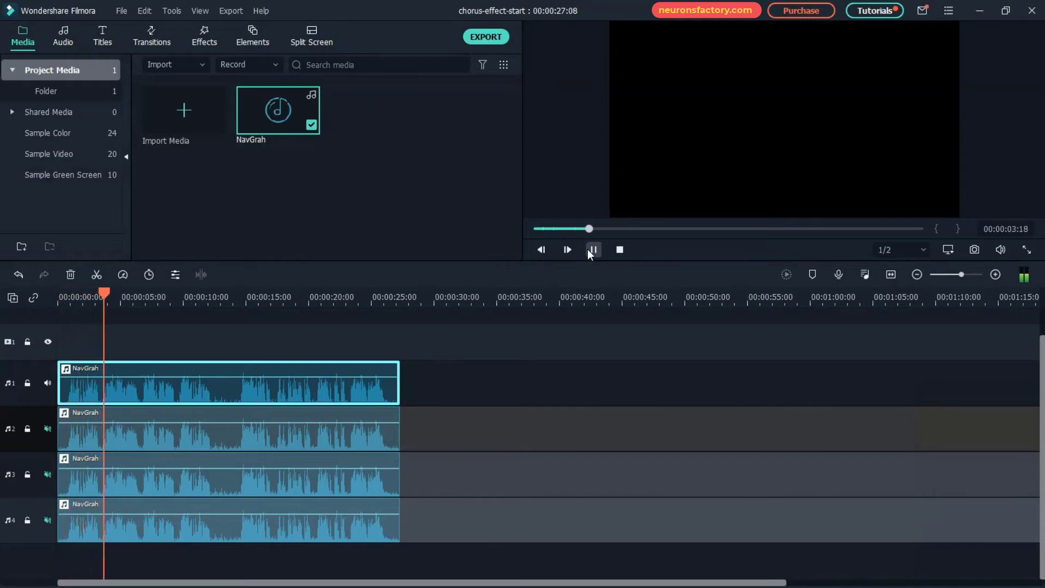
pyautogui.click(591, 249)
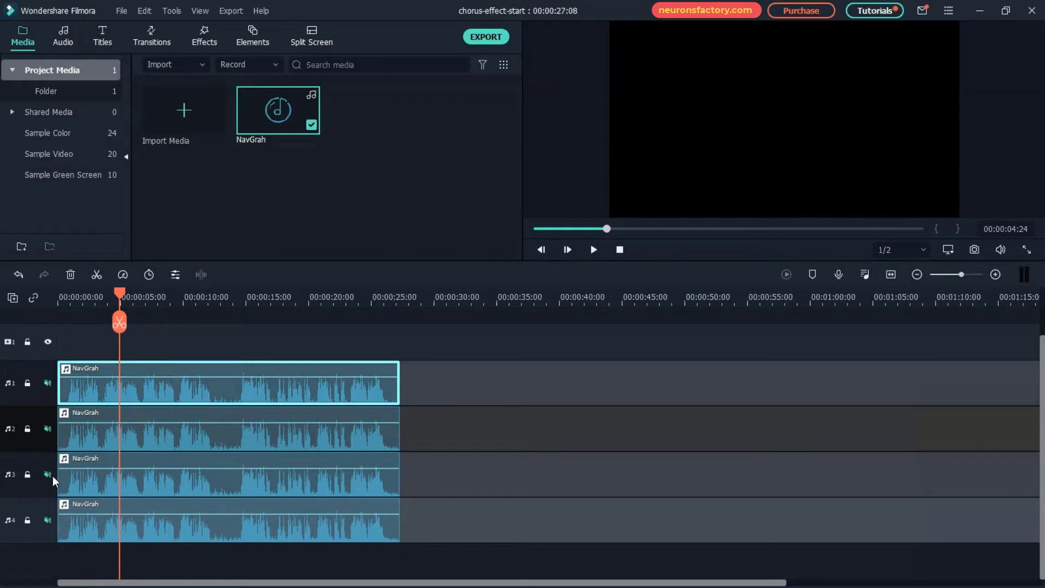
# Unmute track 3 and give its NavGrah clip pitch 2 with an equalizer preset.
pyautogui.click(226, 475)
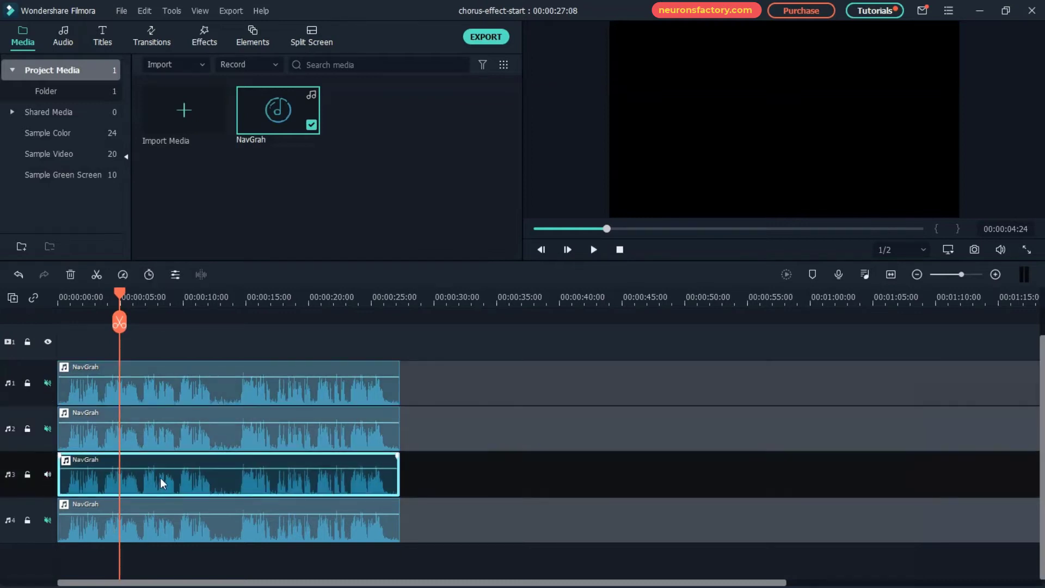
pyautogui.doubleClick(227, 473)
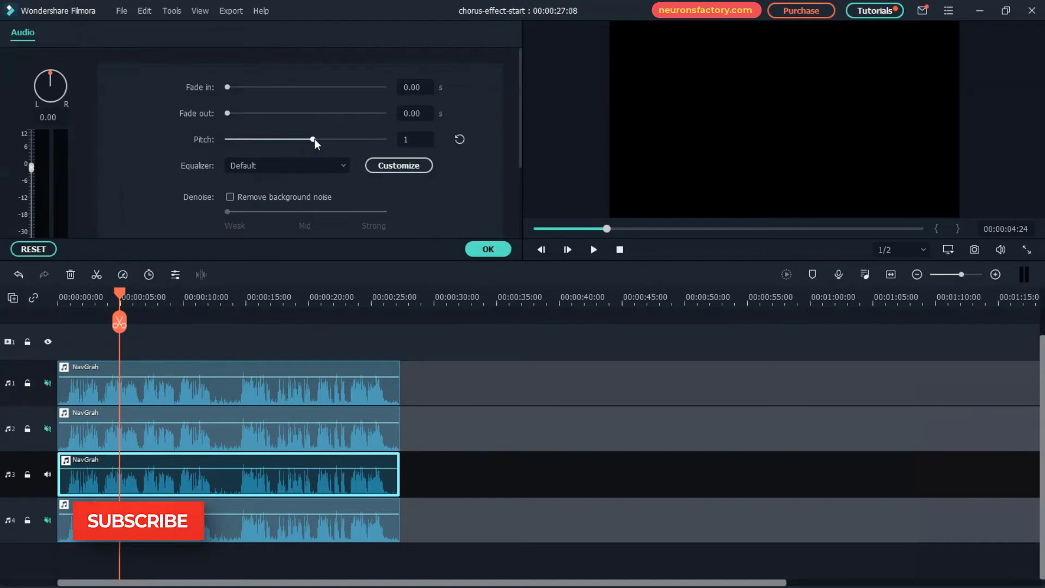
pyautogui.click(286, 166)
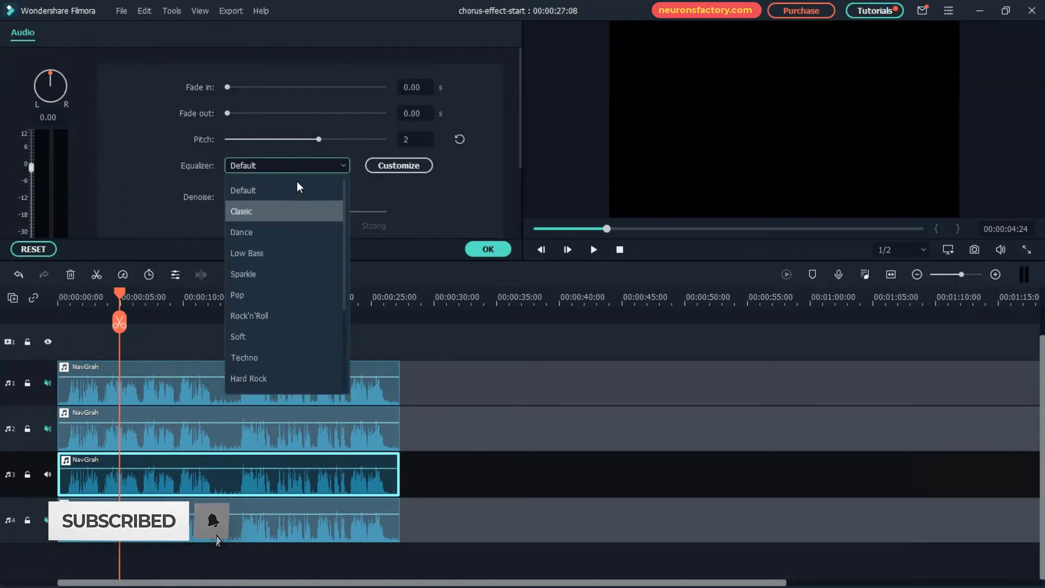
pyautogui.click(242, 274)
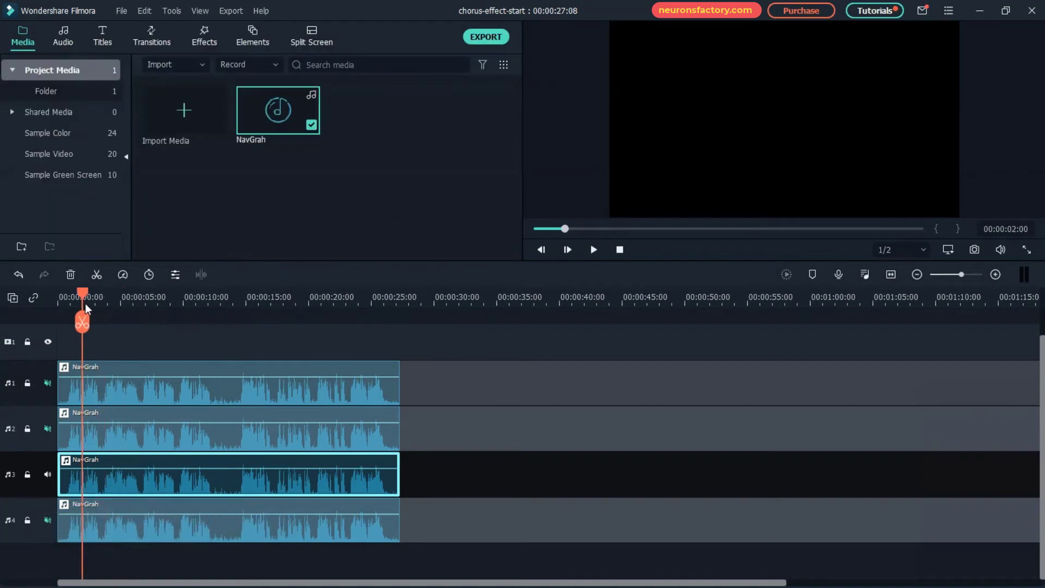
# Preview the third NavGrah track from near the start.
pyautogui.click(591, 249)
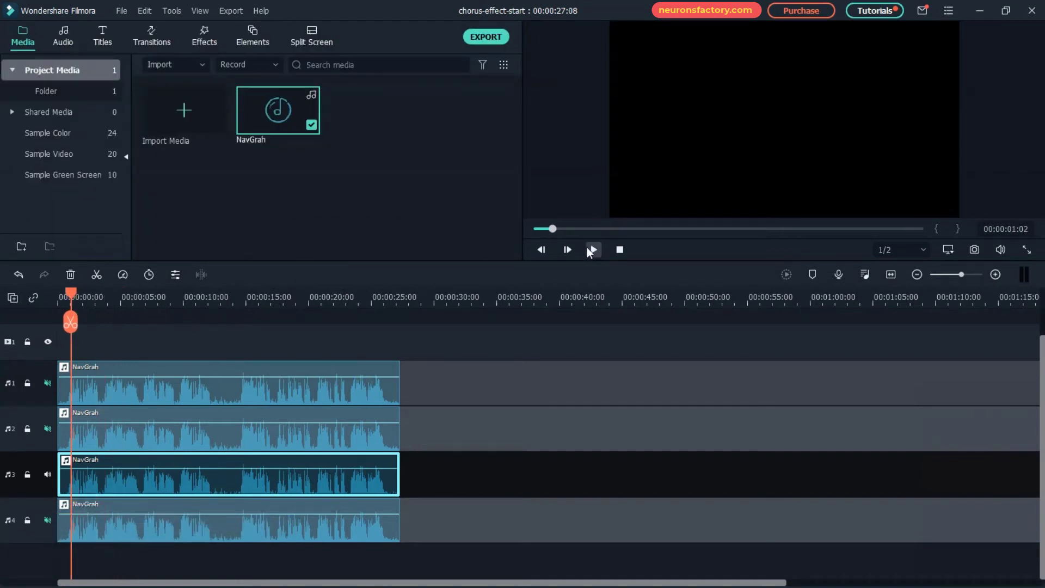
pyautogui.click(592, 249)
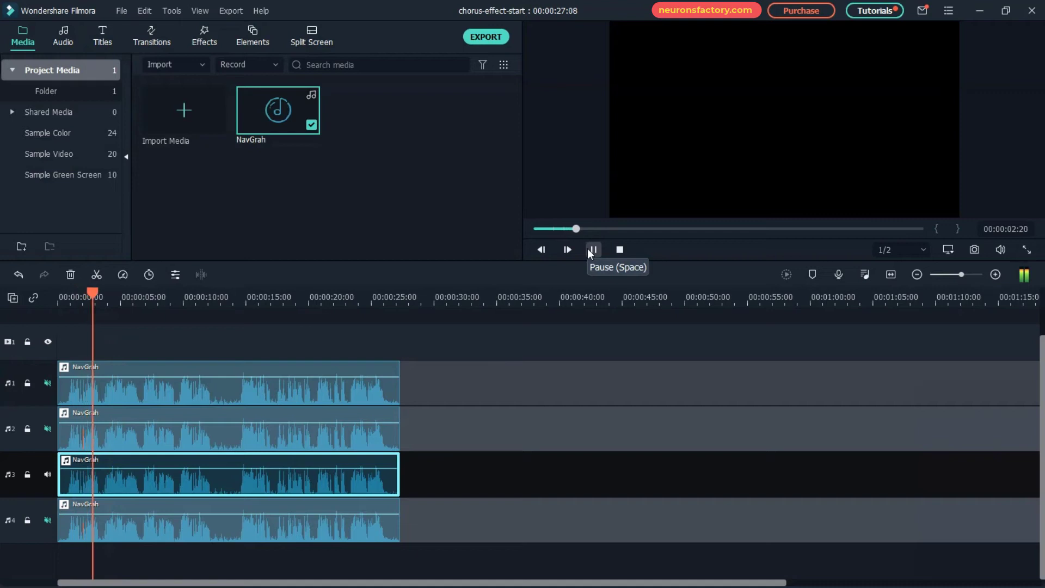
pyautogui.click(567, 249)
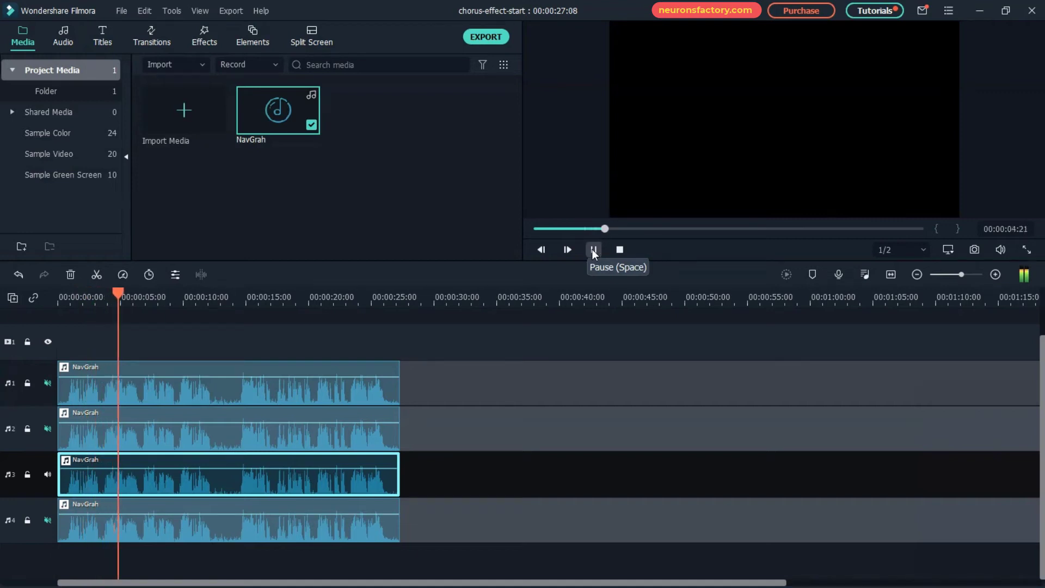
pyautogui.click(593, 249)
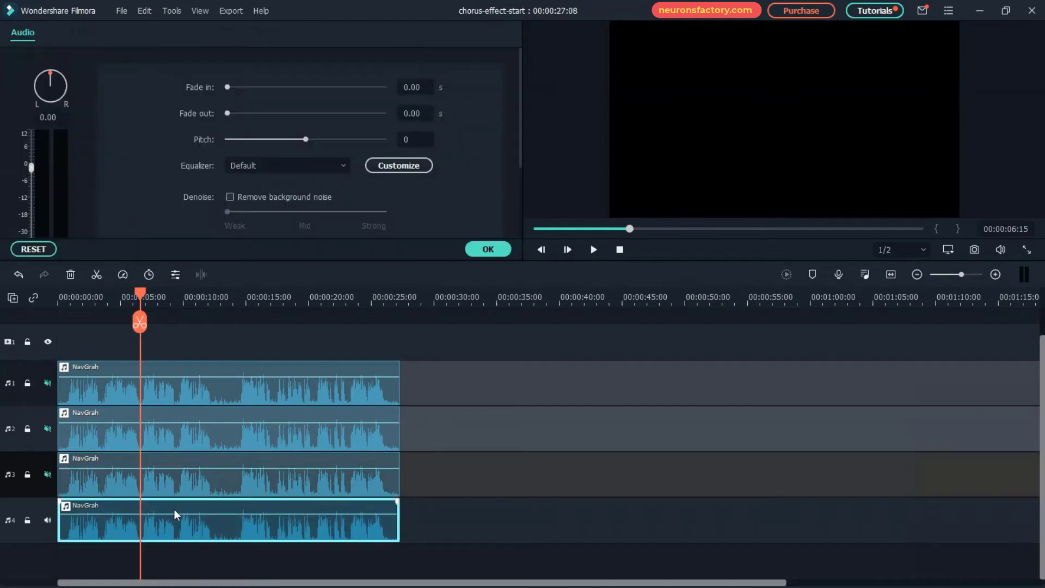
# Apply the Acoustic equalizer preset to the fourth NavGrah clip.
pyautogui.click(287, 166)
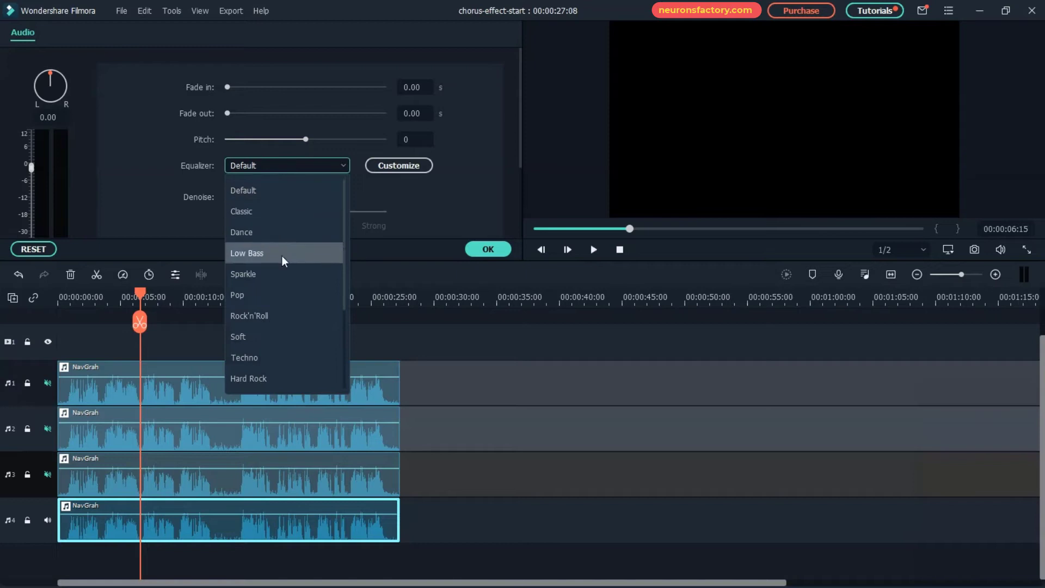
pyautogui.scroll(-3)
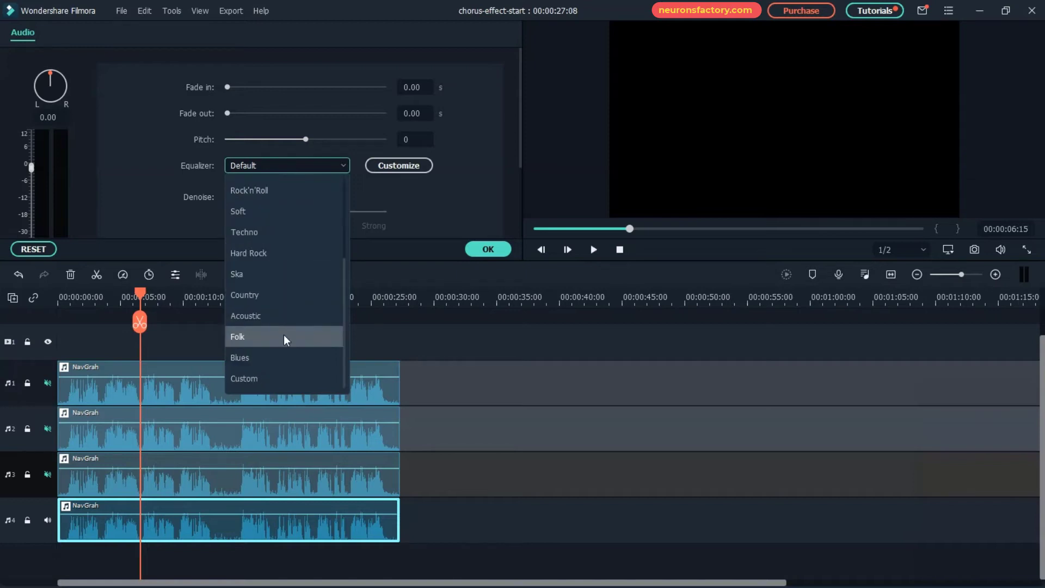
pyautogui.click(245, 315)
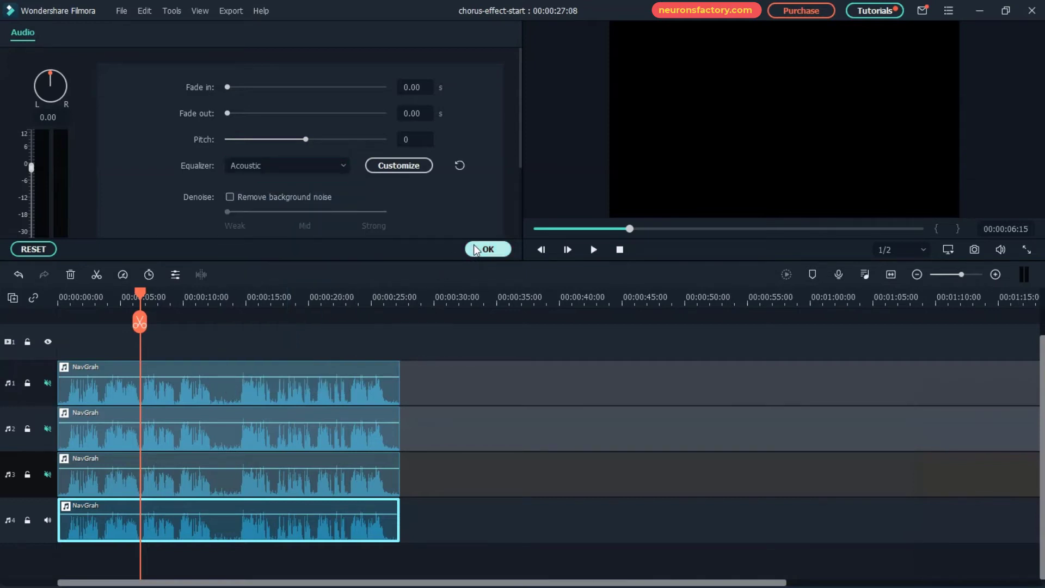
pyautogui.click(487, 248)
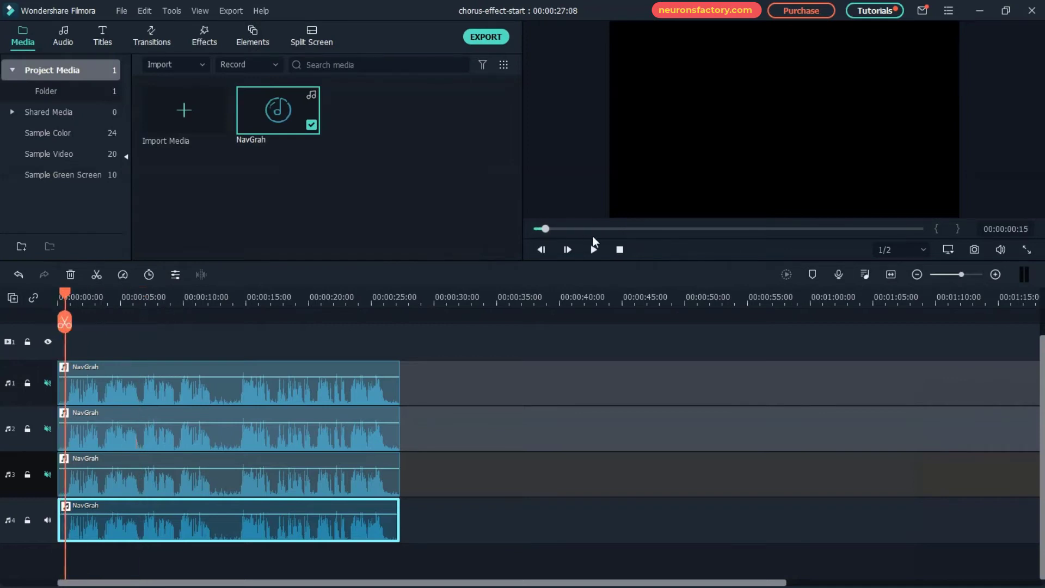
# Play back the fourth track from the beginning.
pyautogui.click(592, 250)
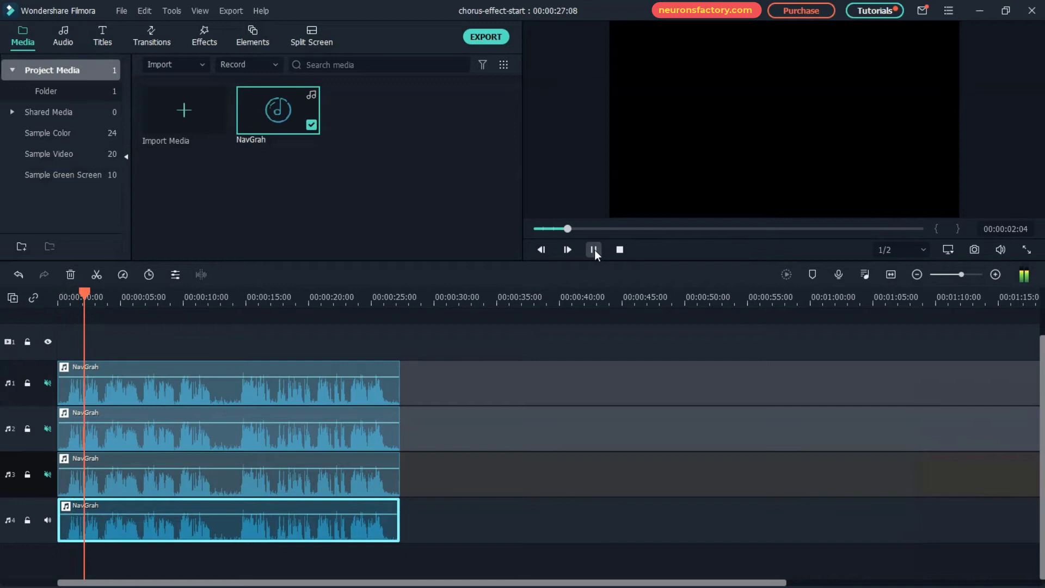
pyautogui.click(592, 250)
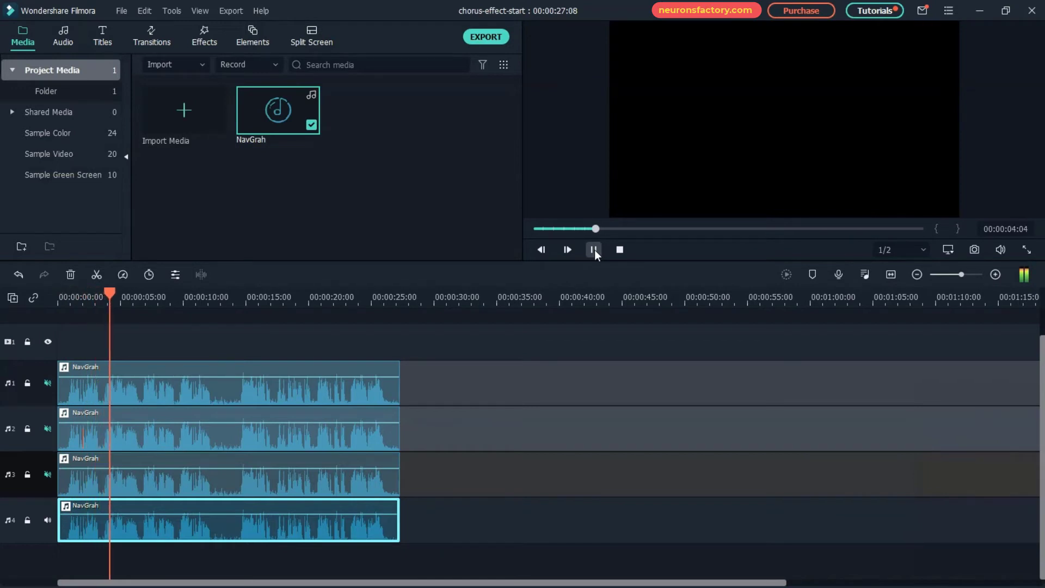
pyautogui.click(593, 250)
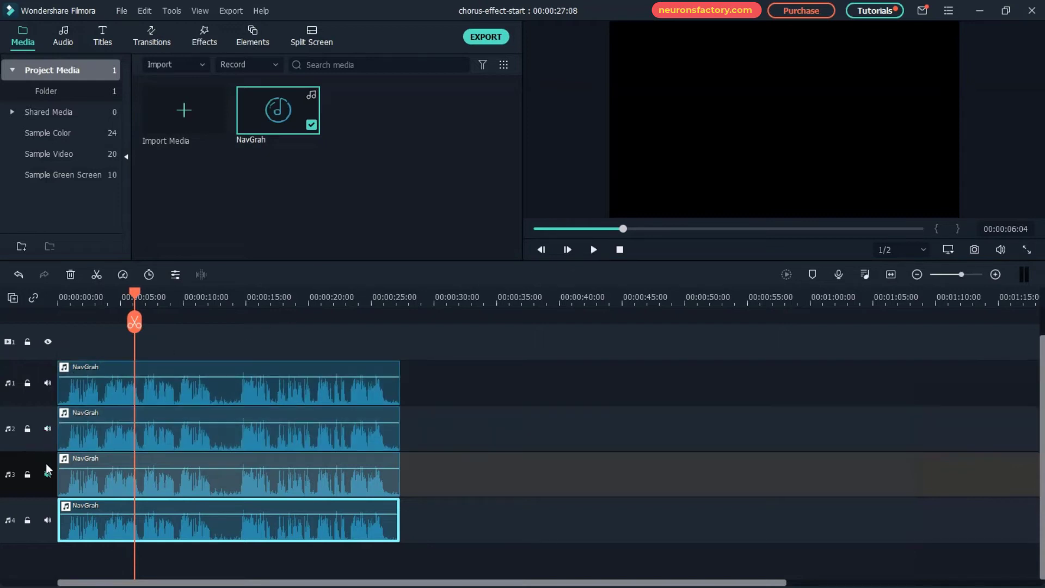
# Select the fourth audio track and open the Audio Mixer.
pyautogui.click(226, 475)
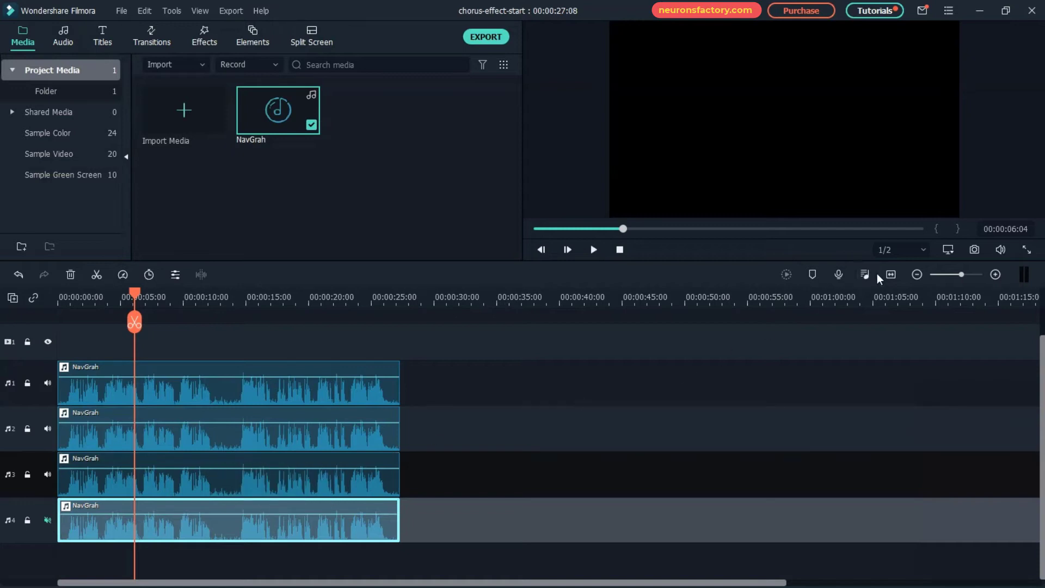
pyautogui.click(864, 274)
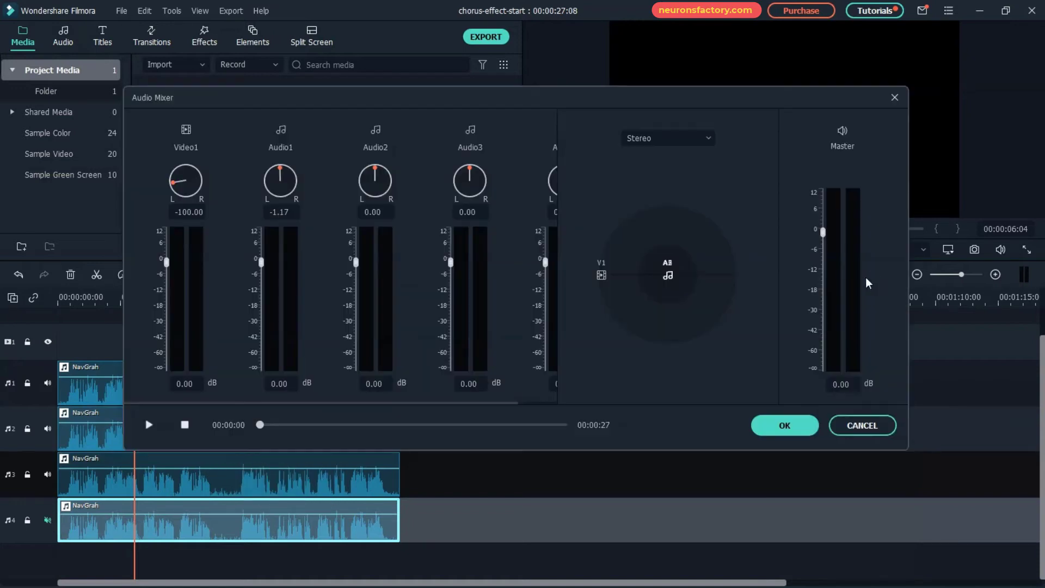
# Pan Audio1 left and Audio3 right, lower faders and master to -5.12 dB, preview, and apply.
pyautogui.moveTo(280, 180); pyautogui.dragTo(266, 193)
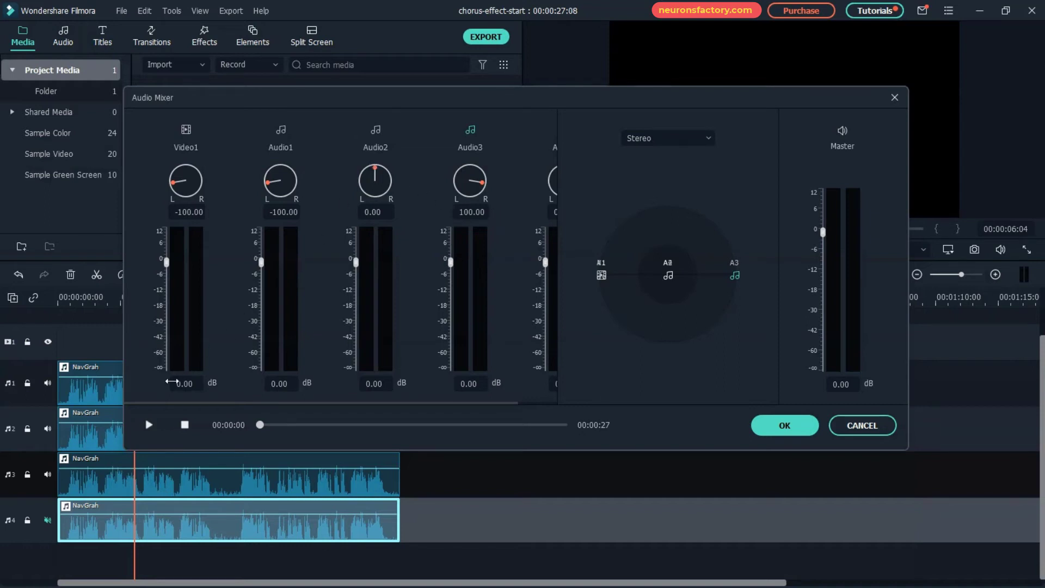
pyautogui.click(149, 425)
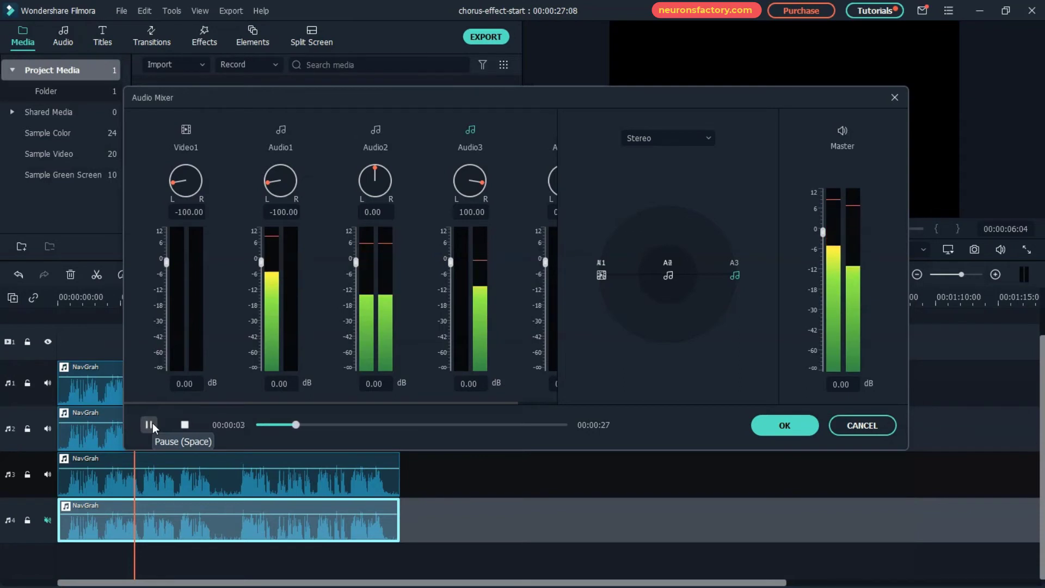
pyautogui.click(185, 425)
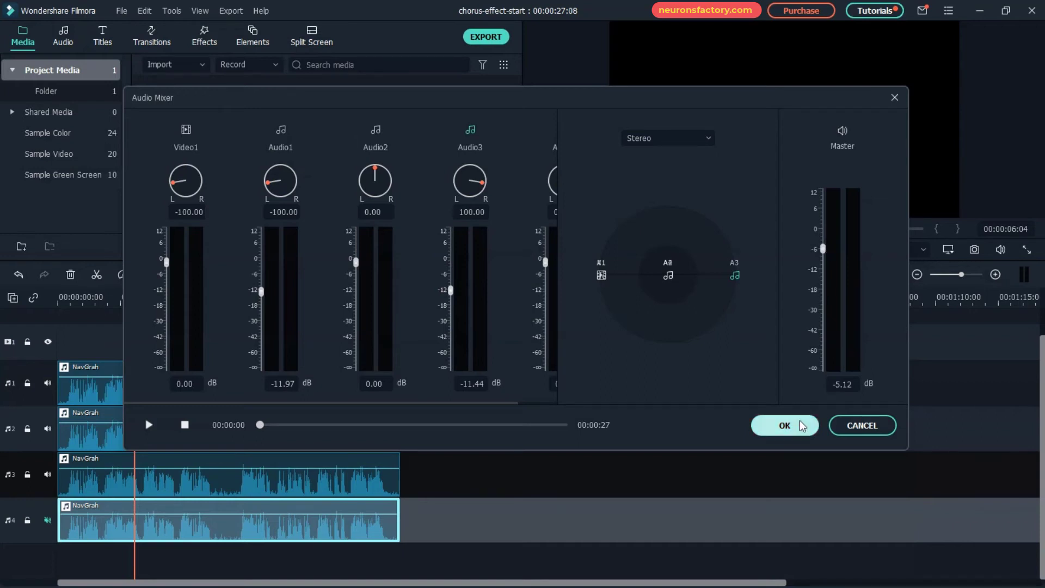
pyautogui.click(785, 425)
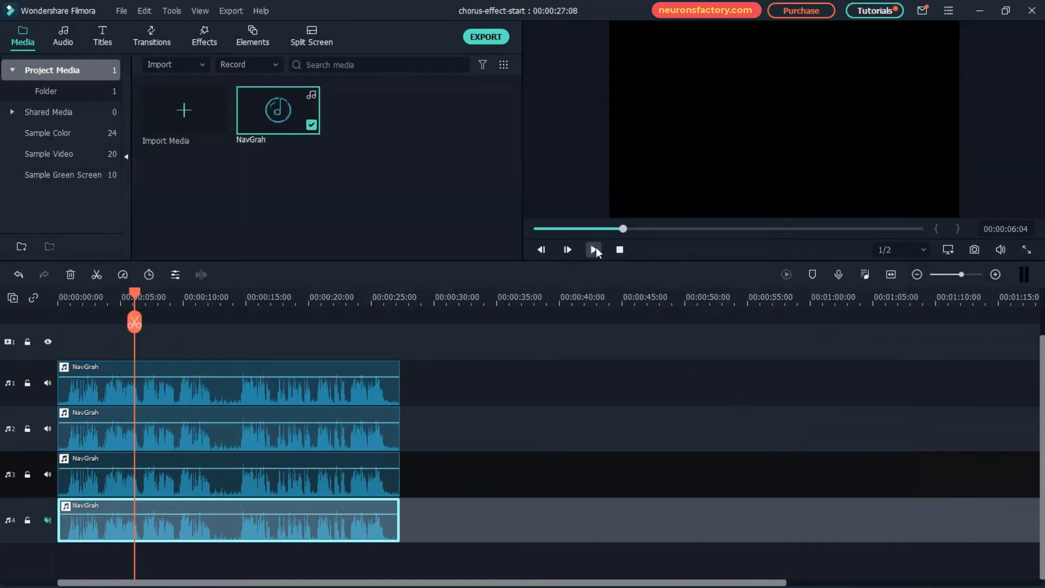
# Play the combined four-track mix back from the start of the timeline.
pyautogui.click(592, 250)
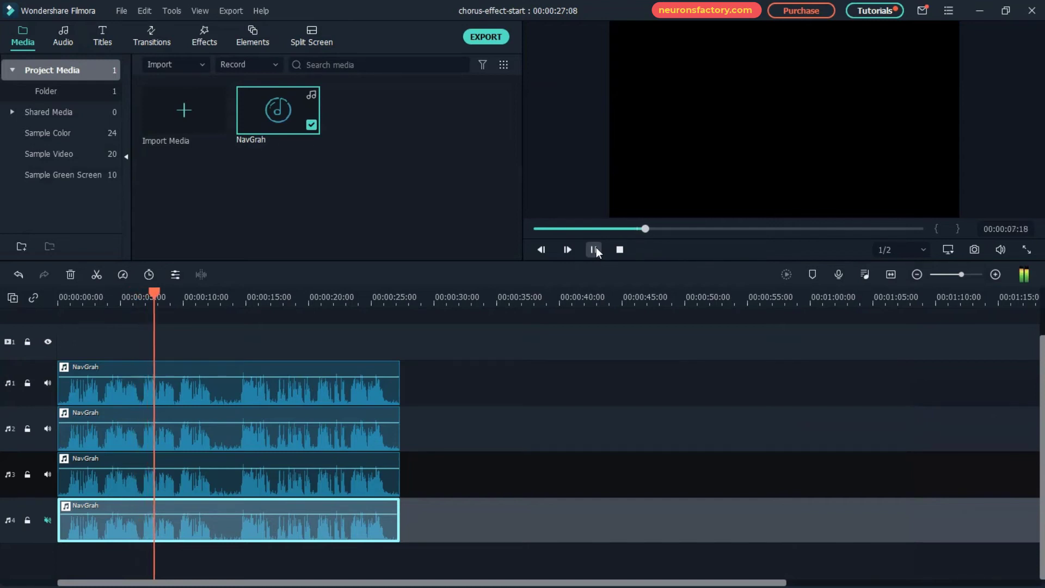
pyautogui.click(620, 249)
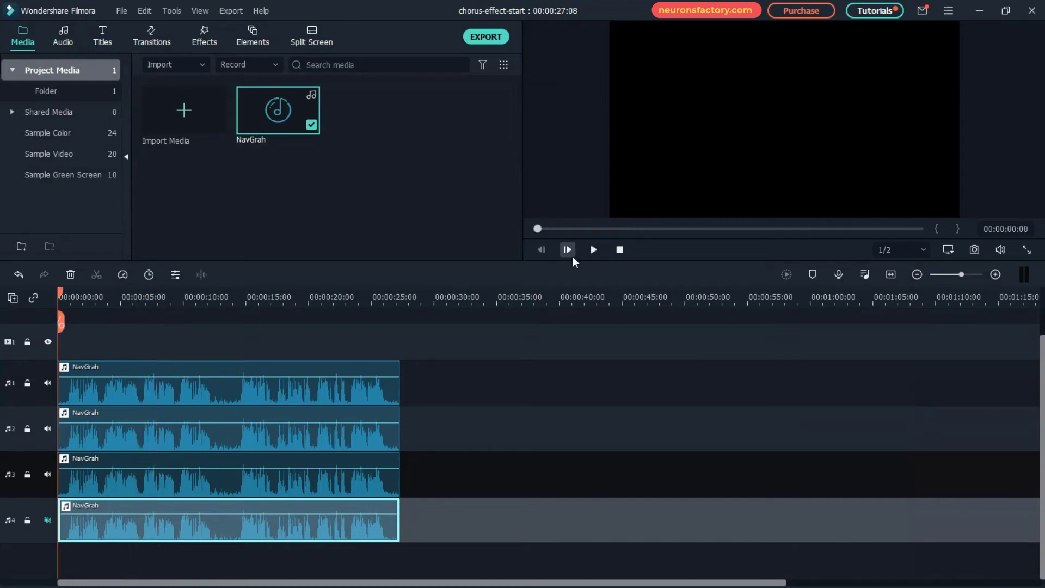
pyautogui.click(592, 249)
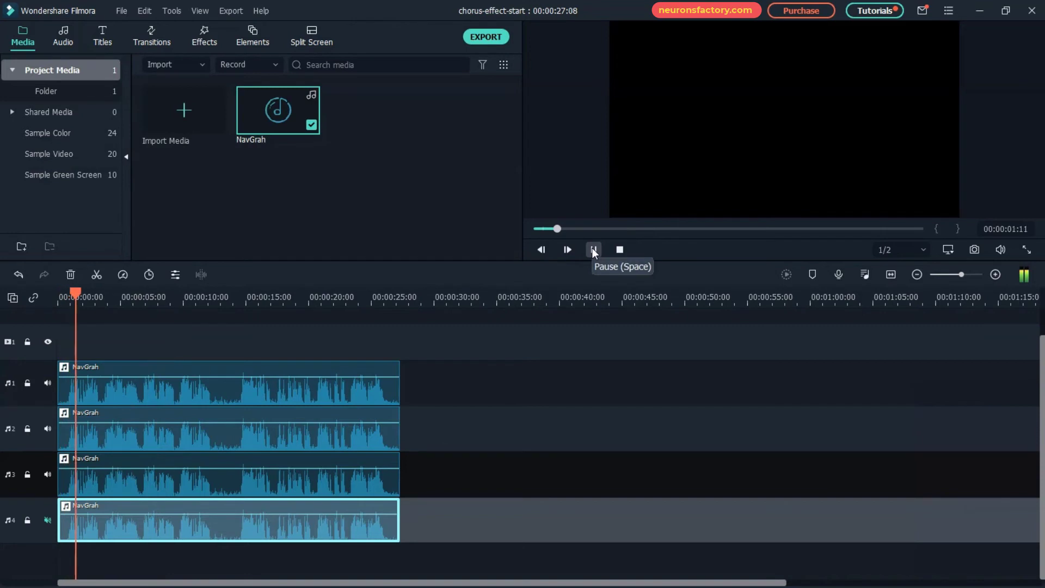
pyautogui.click(592, 249)
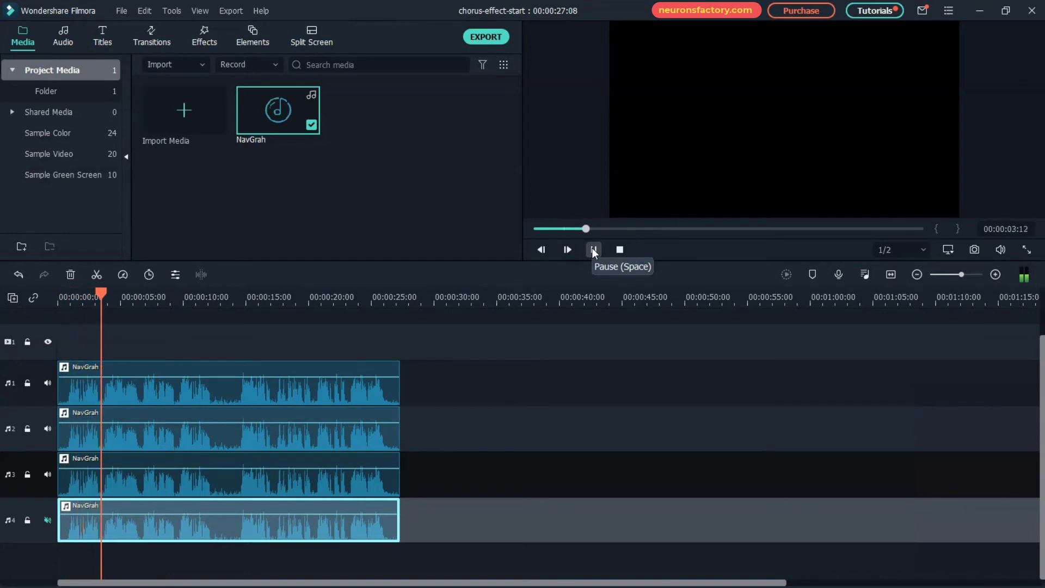
pyautogui.click(592, 249)
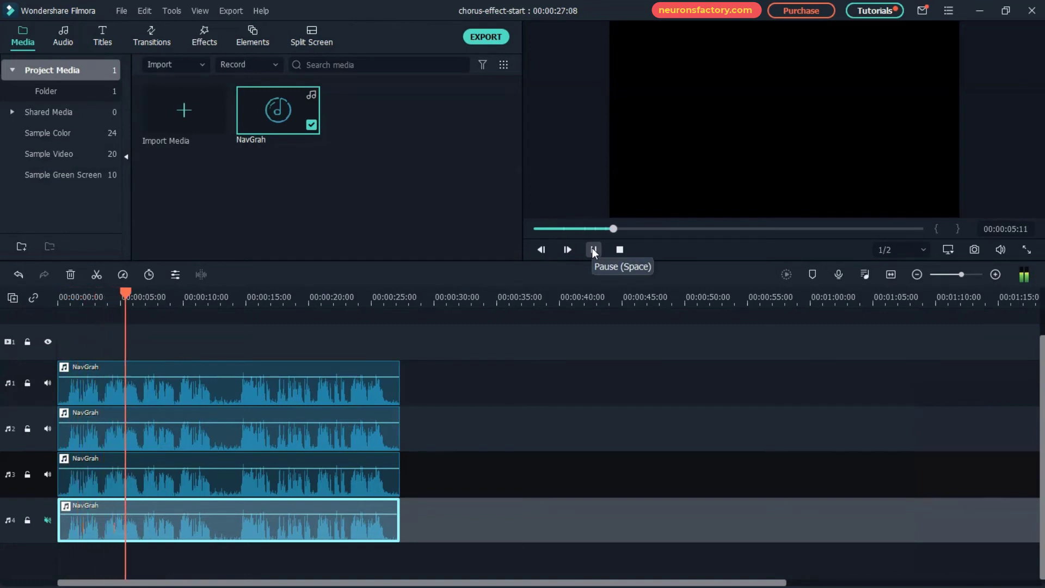
pyautogui.click(593, 249)
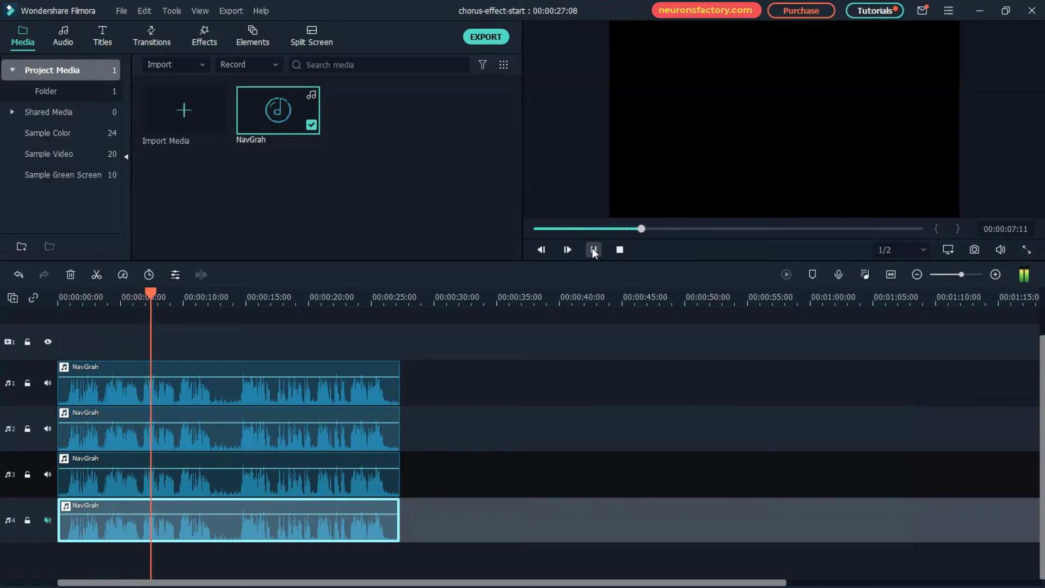
pyautogui.click(567, 249)
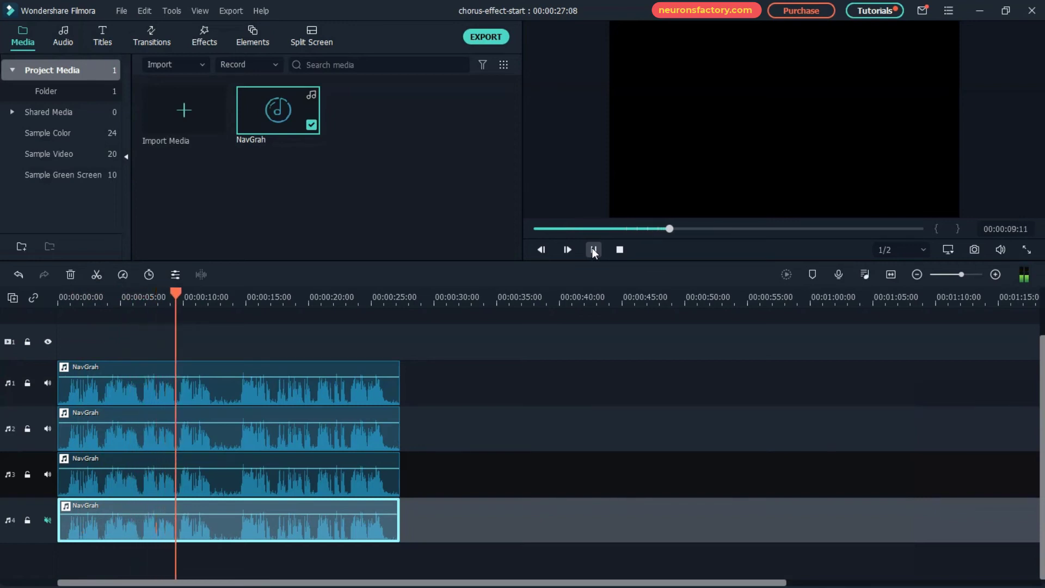
pyautogui.click(592, 249)
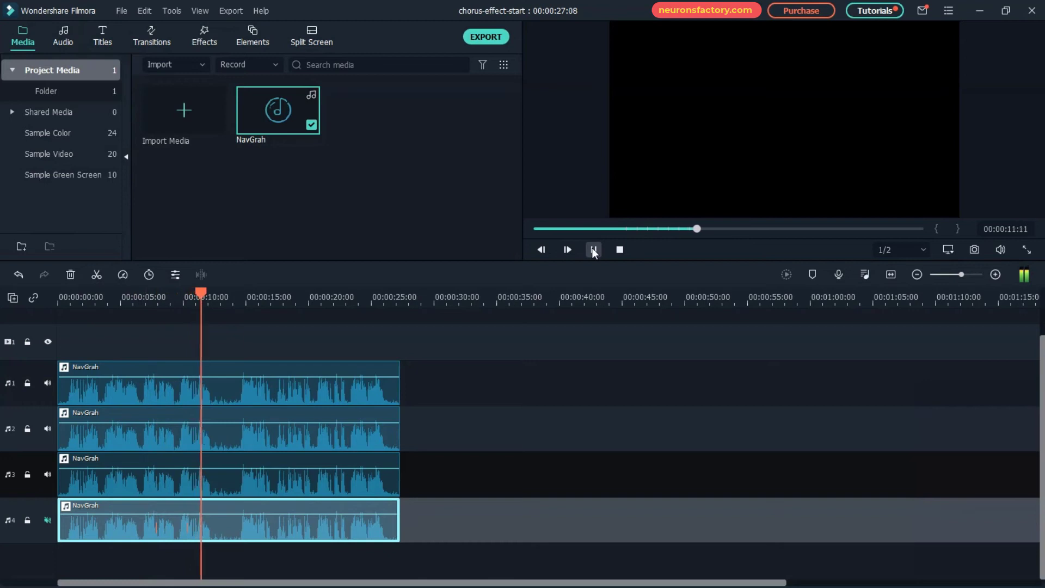
pyautogui.click(568, 249)
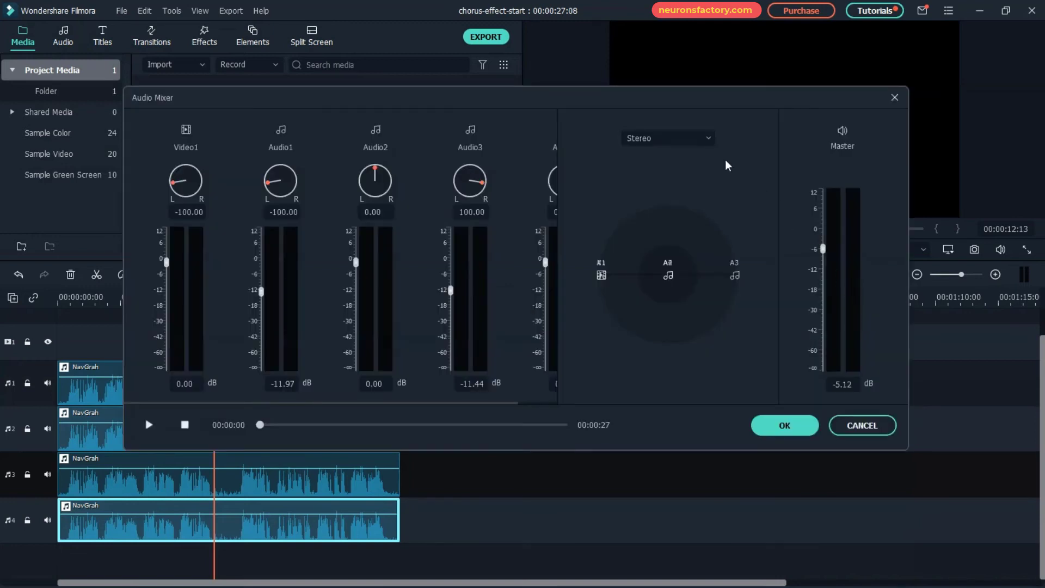
# Switch to surround with A4 at the rear and master -7.56 dB, apply, and replay.
pyautogui.click(667, 138)
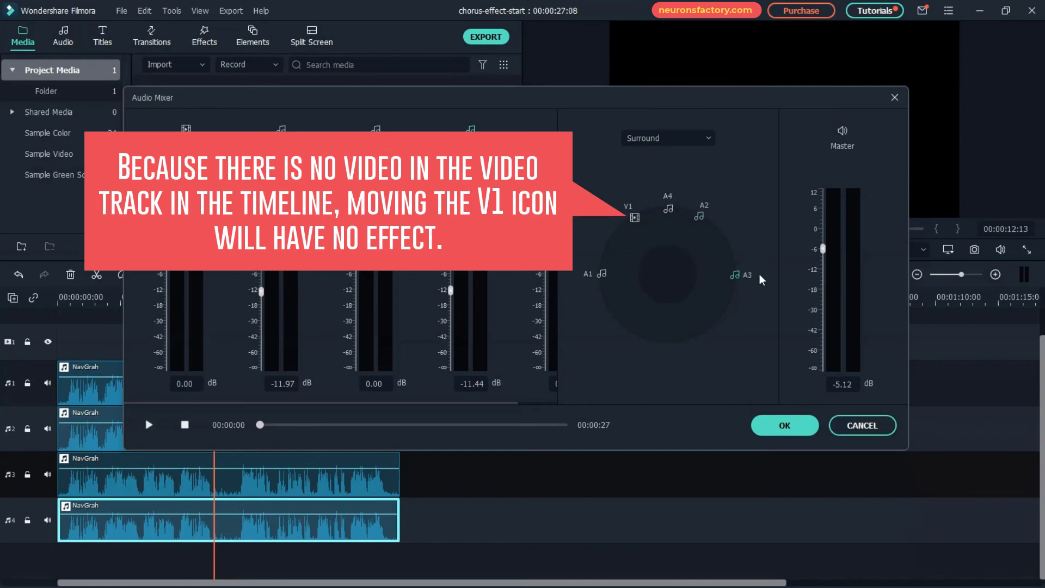
pyautogui.moveTo(676, 222)
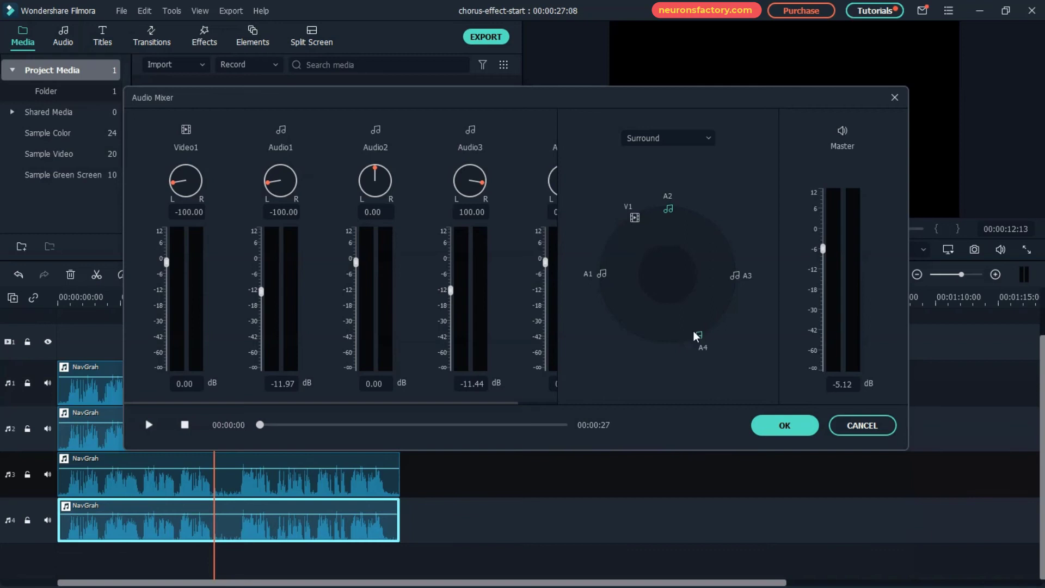
pyautogui.click(148, 425)
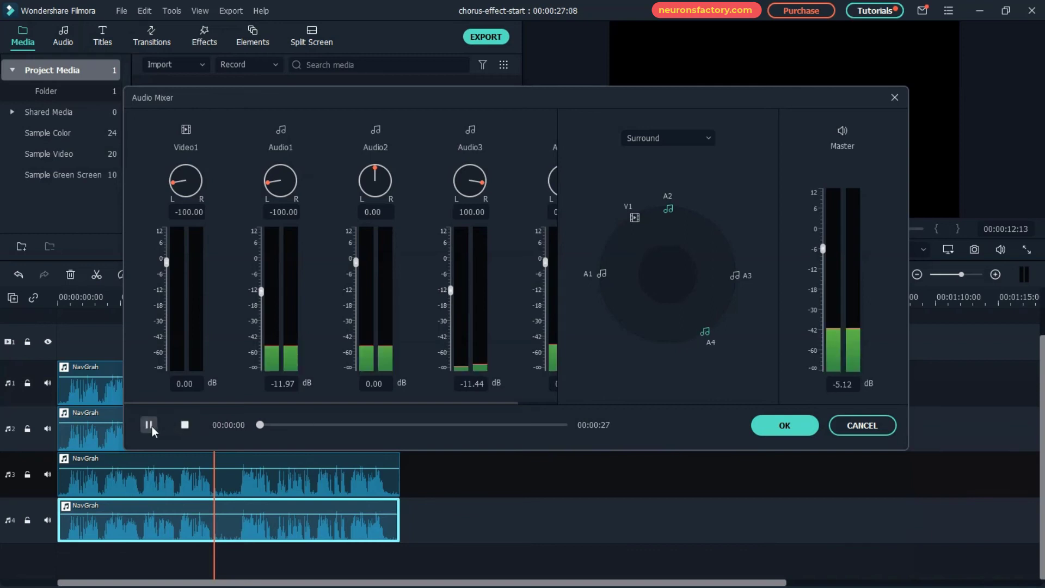
pyautogui.click(148, 425)
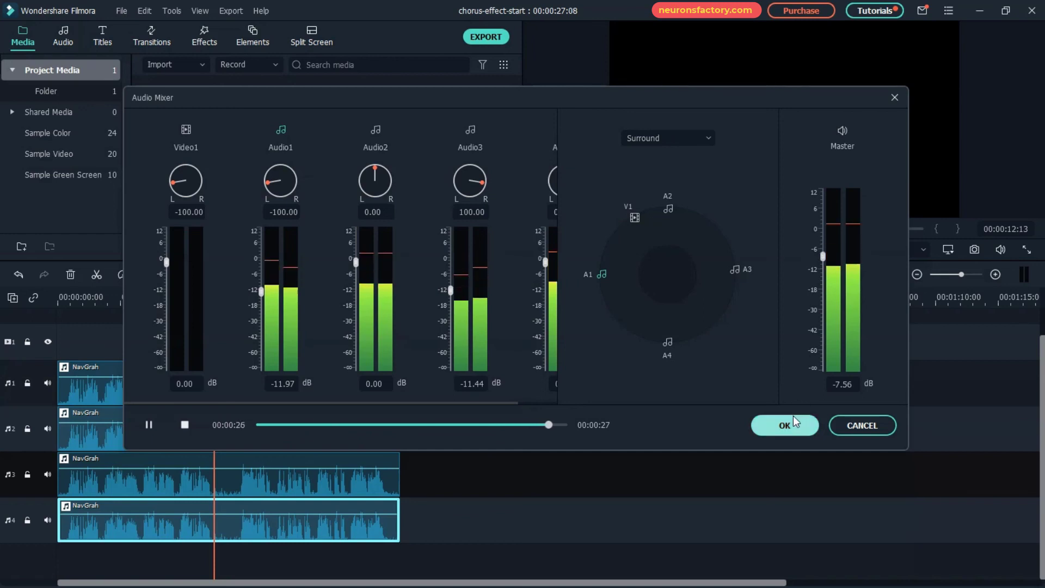
pyautogui.click(784, 426)
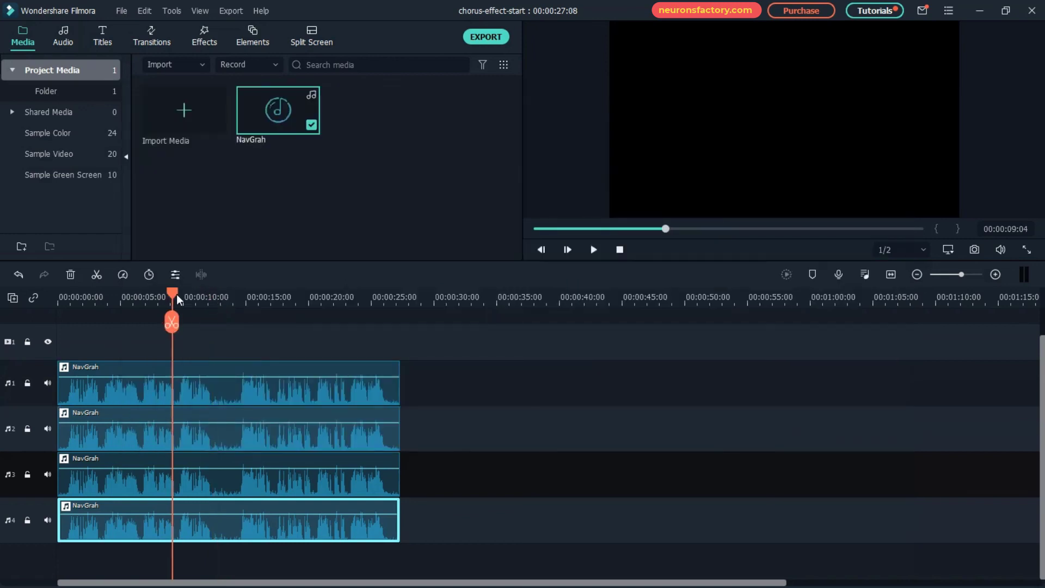
pyautogui.click(592, 250)
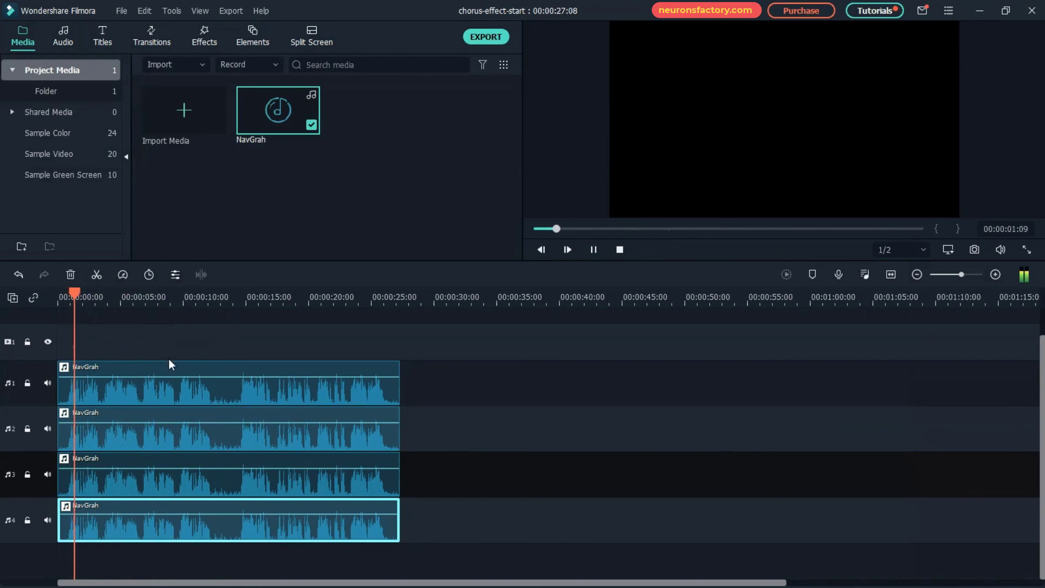